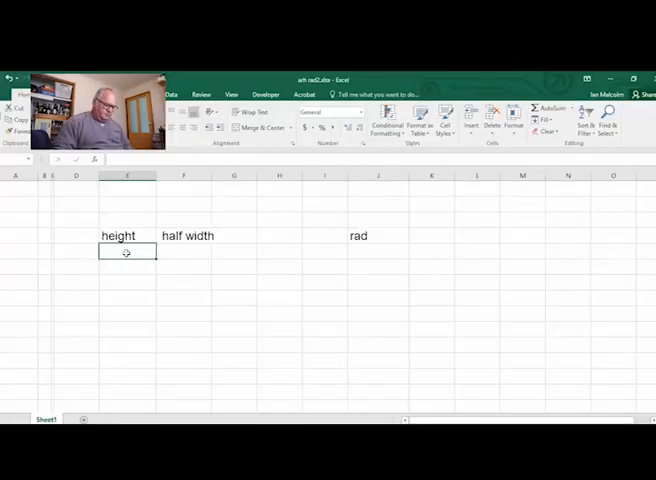
Enter an arch height of 250 in E5 under the height label.
{"action": "type", "text": "25"}
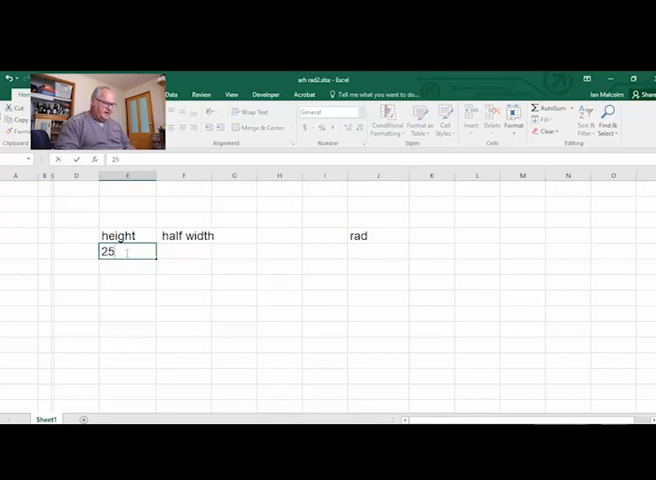
{"action": "type", "text": "0"}
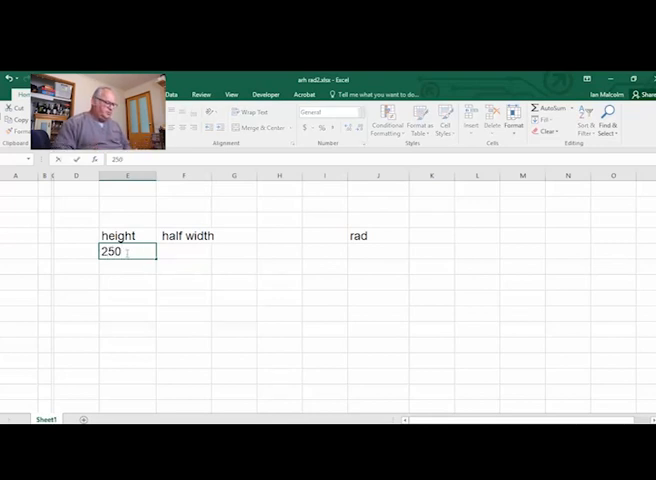
{"action": "key", "text": "Tab"}
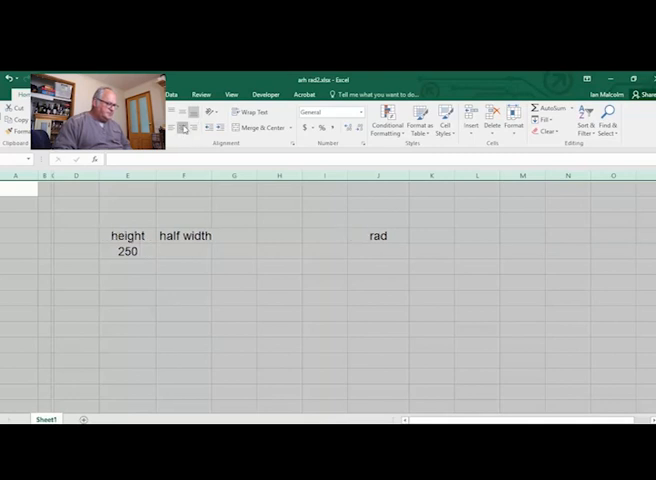
Enter a half width of 600 in F5 beside the height.
{"action": "left_click", "coordinate": [184, 252]}
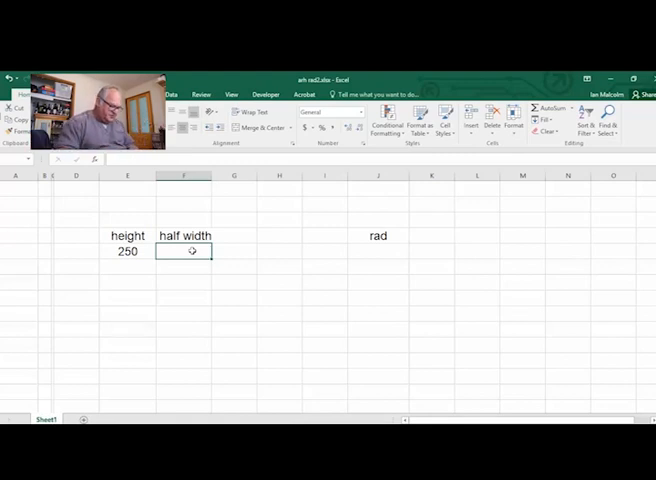
{"action": "type", "text": "600"}
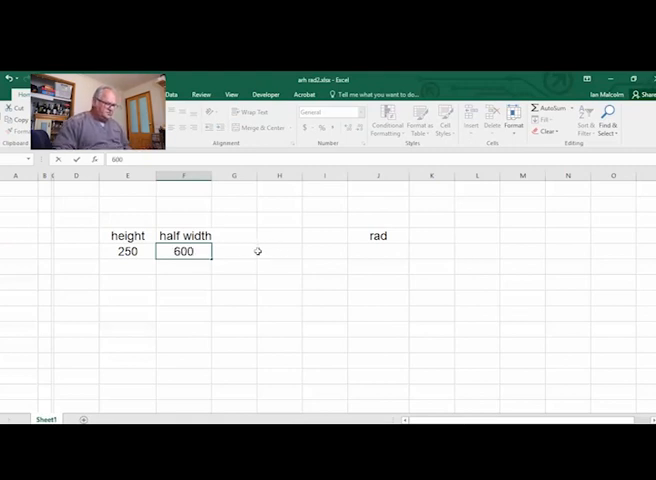
{"action": "mouse_move", "coordinate": [368, 236]}
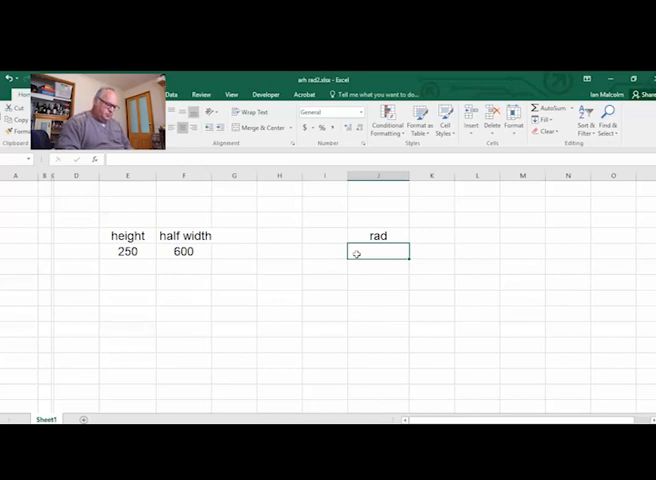
Begin the rad formula as =(e5^2)+(f5^2), summing the squared height and half width.
{"action": "type", "text": "="}
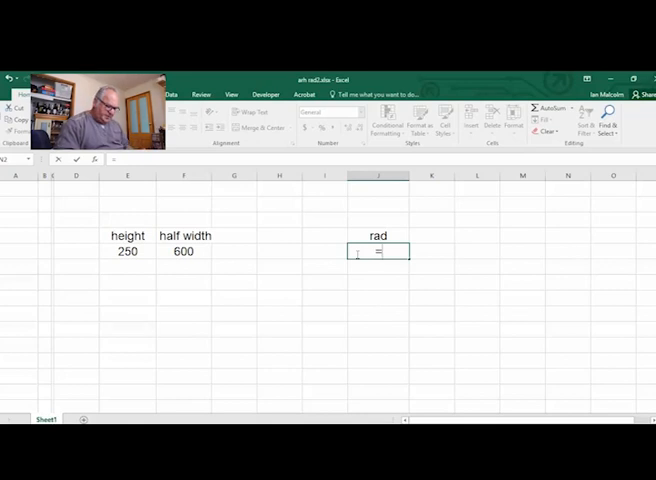
{"action": "type", "text": "(e5"}
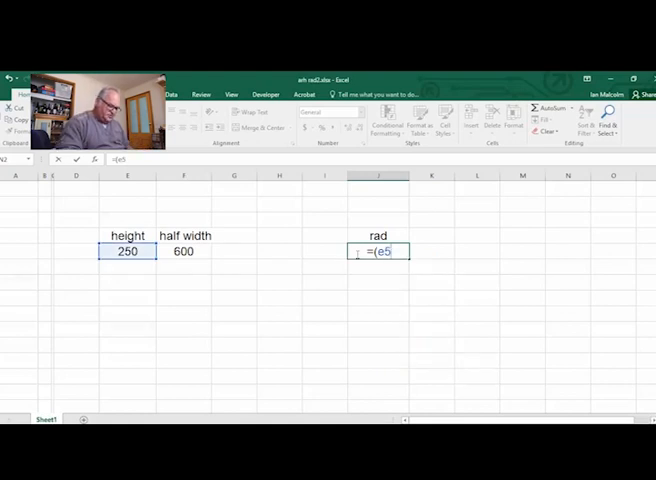
{"action": "type", "text": "^"}
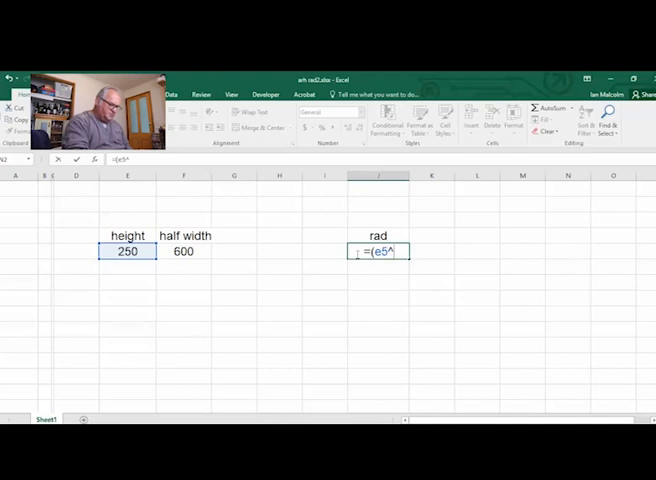
{"action": "type", "text": "2"}
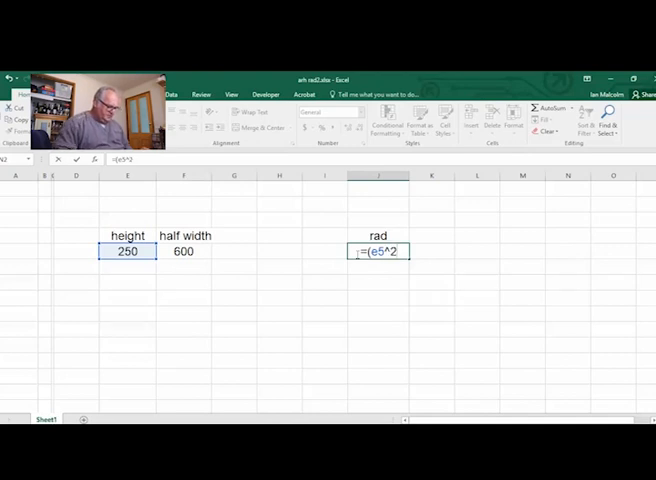
{"action": "type", "text": ")"}
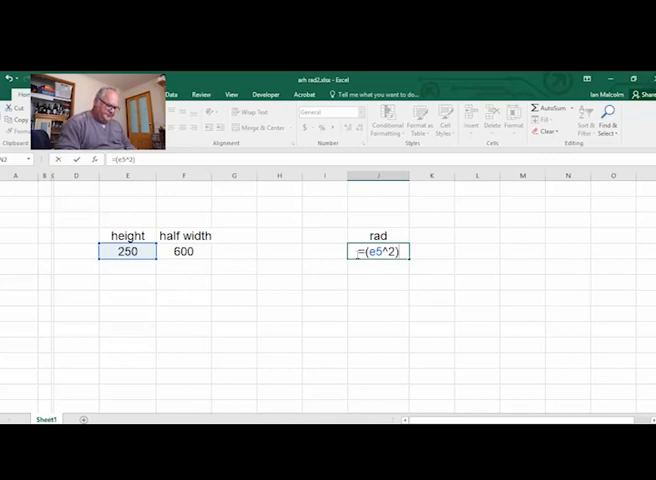
{"action": "type", "text": "="}
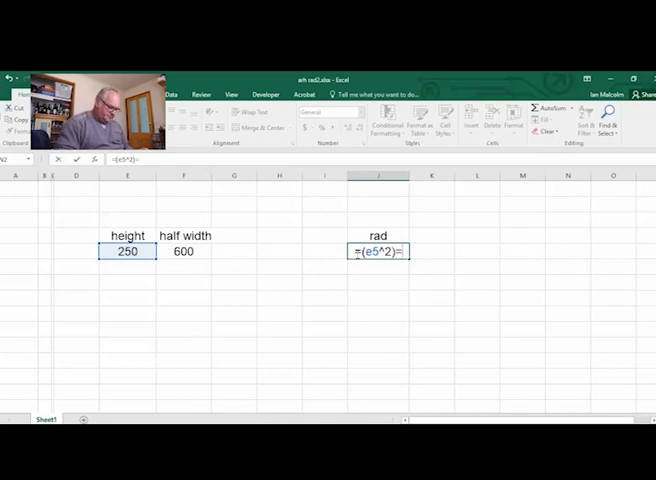
{"action": "type", "text": "+"}
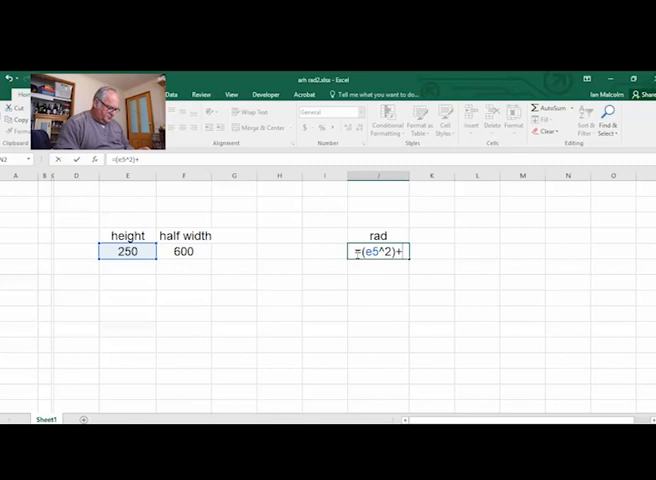
{"action": "type", "text": "("}
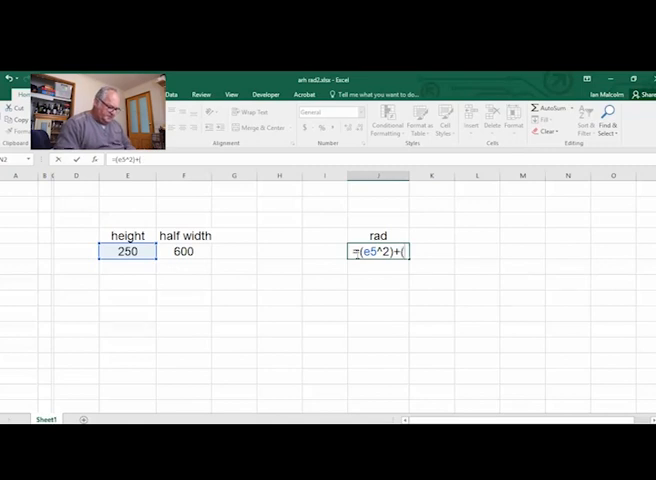
{"action": "type", "text": "f5"}
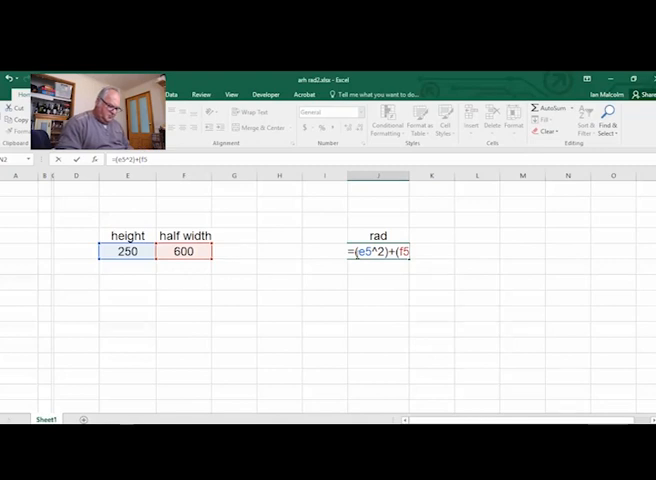
{"action": "type", "text": "^"}
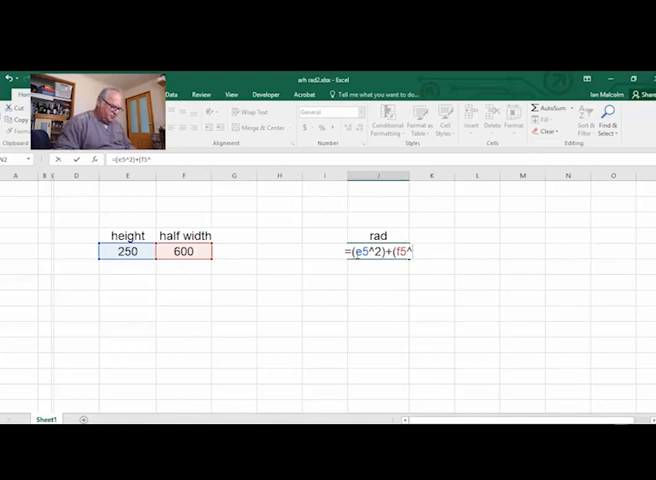
{"action": "type", "text": "2)"}
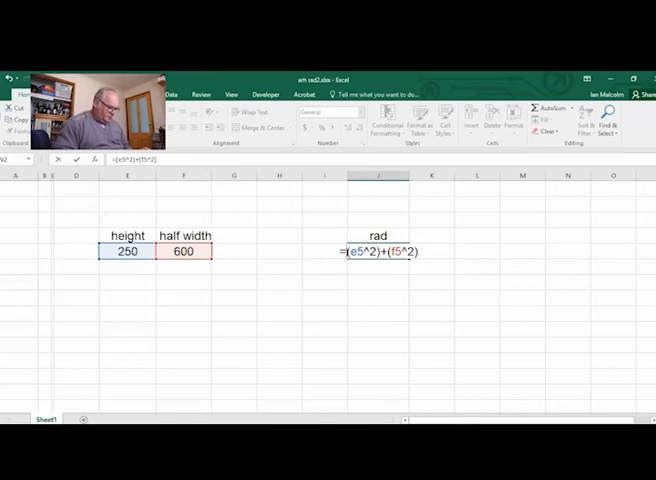
Divide the summed squares by (e5^2) and confirm, giving about 6.76 under rad.
{"action": "type", "text": "("}
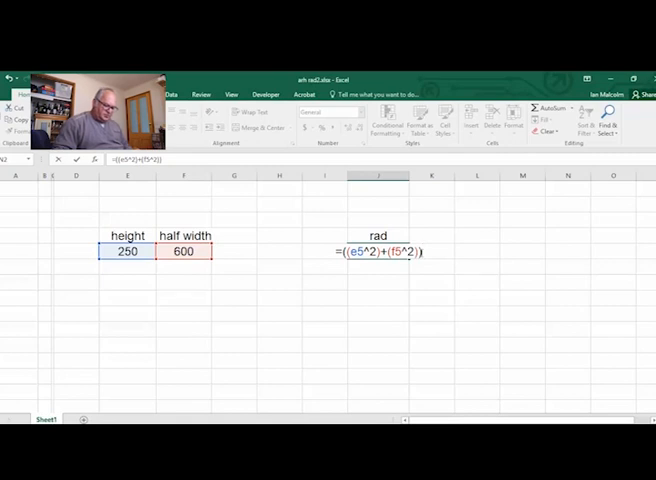
{"action": "type", "text": "/"}
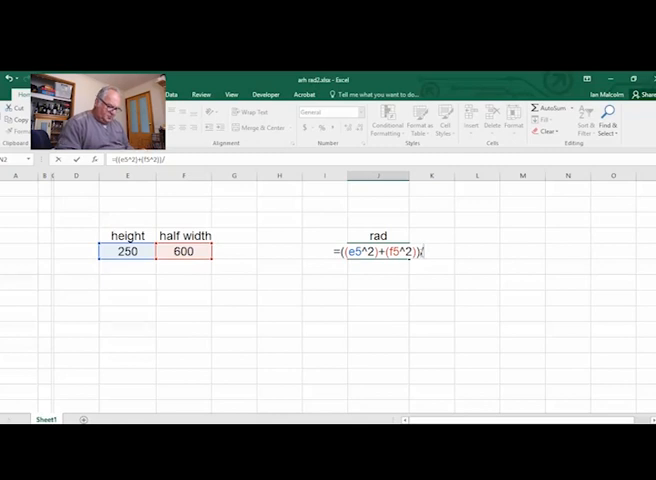
{"action": "type", "text": "/("}
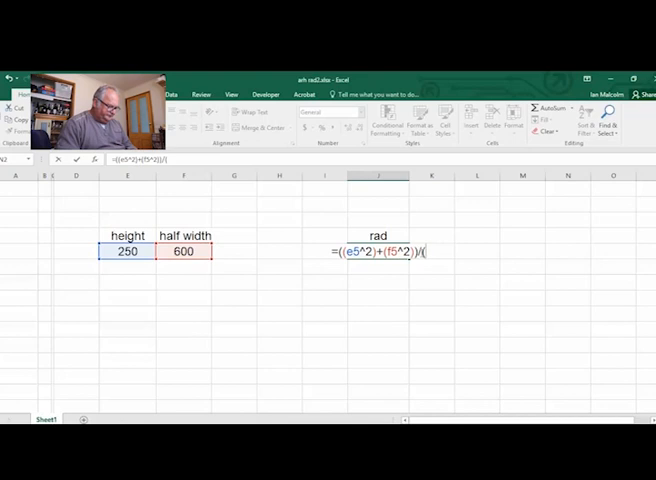
{"action": "type", "text": "e"}
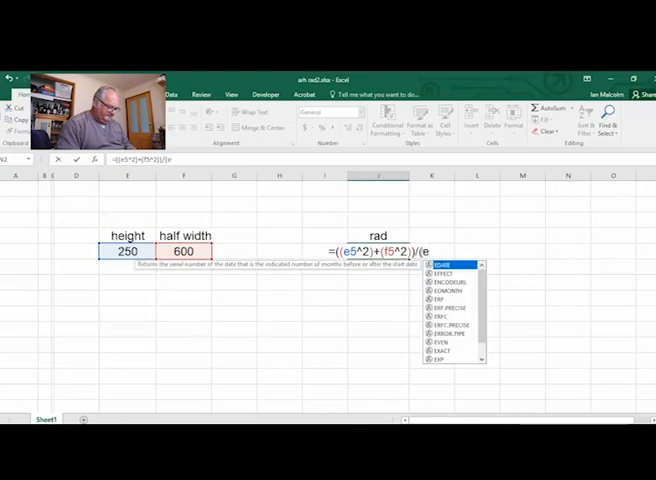
{"action": "type", "text": "5"}
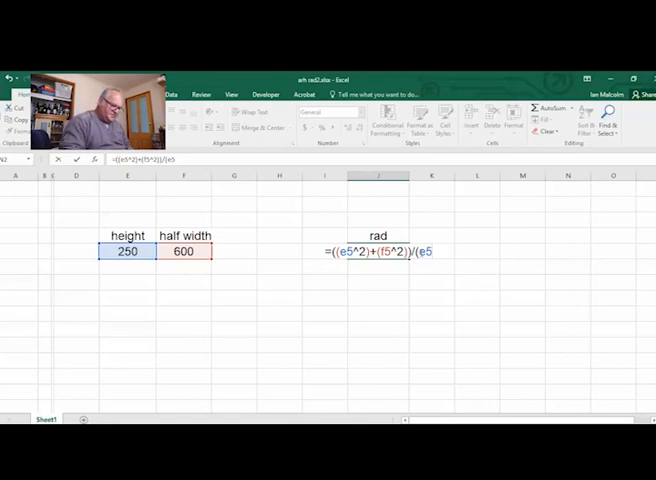
{"action": "type", "text": "^2"}
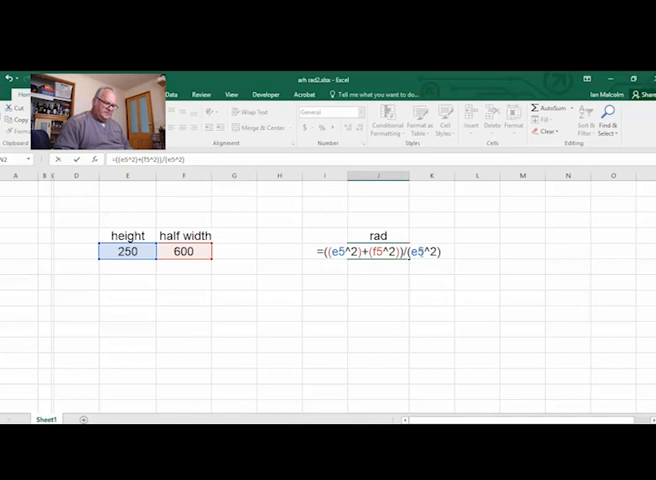
{"action": "key", "text": "Return"}
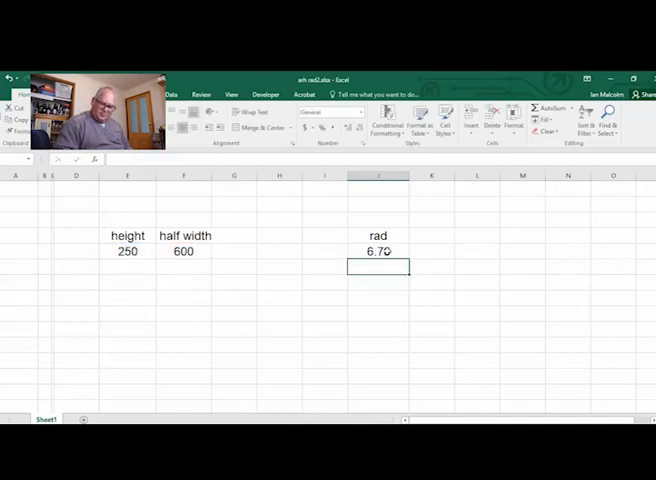
Correct the rad divisor to (E5*2) so the radius shows 845.
{"action": "left_click", "coordinate": [378, 252]}
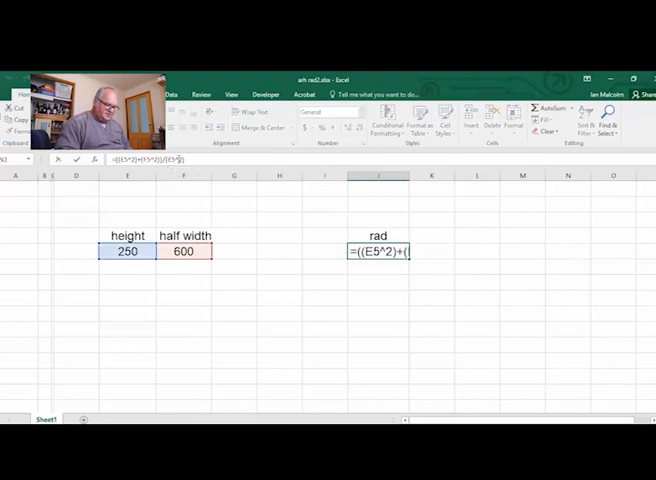
{"action": "type", "text": "^2)/(E52)"}
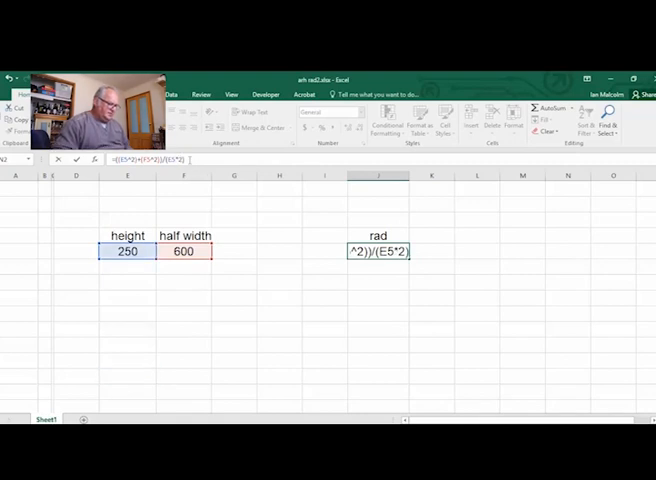
{"action": "key", "text": "Return"}
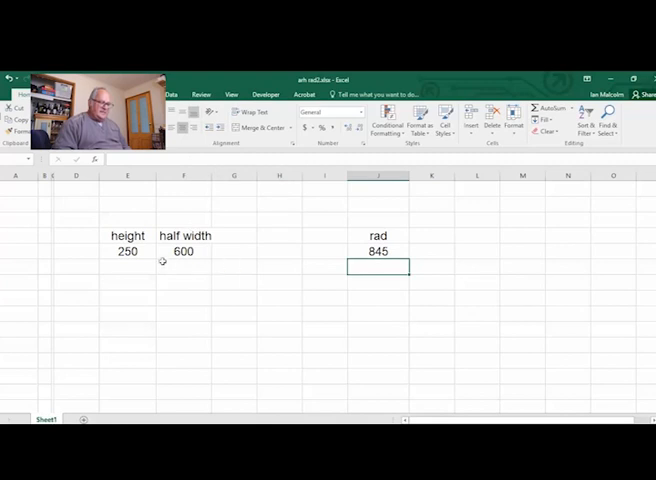
{"action": "mouse_move", "coordinate": [160, 260]}
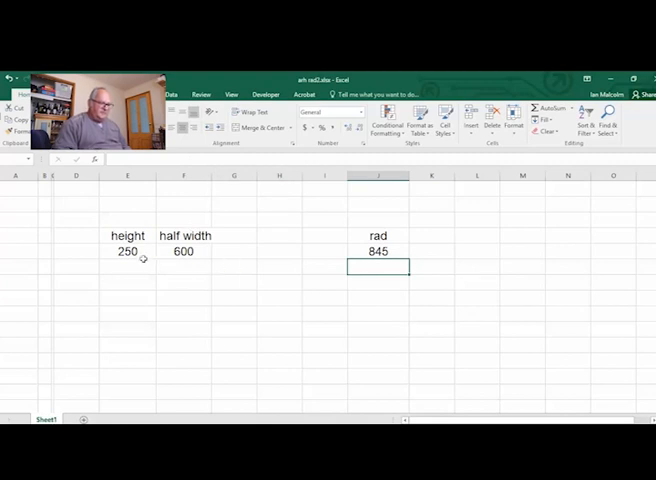